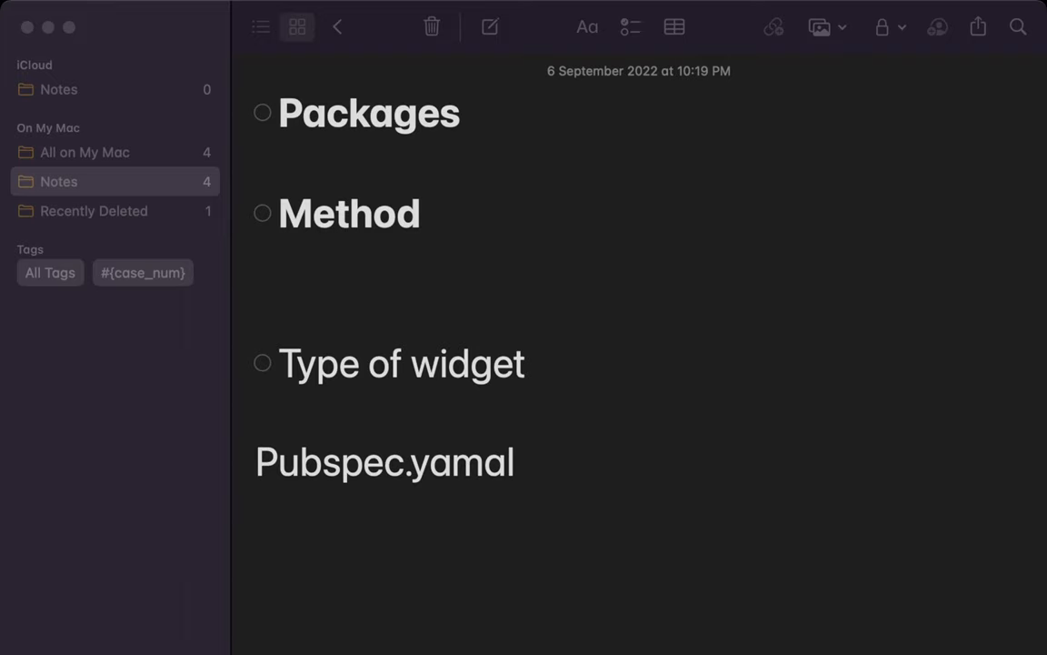
Select and highlight the Pubspec.yaml line at the bottom of the note.
{"action": "double_click", "coordinate": [385, 462]}
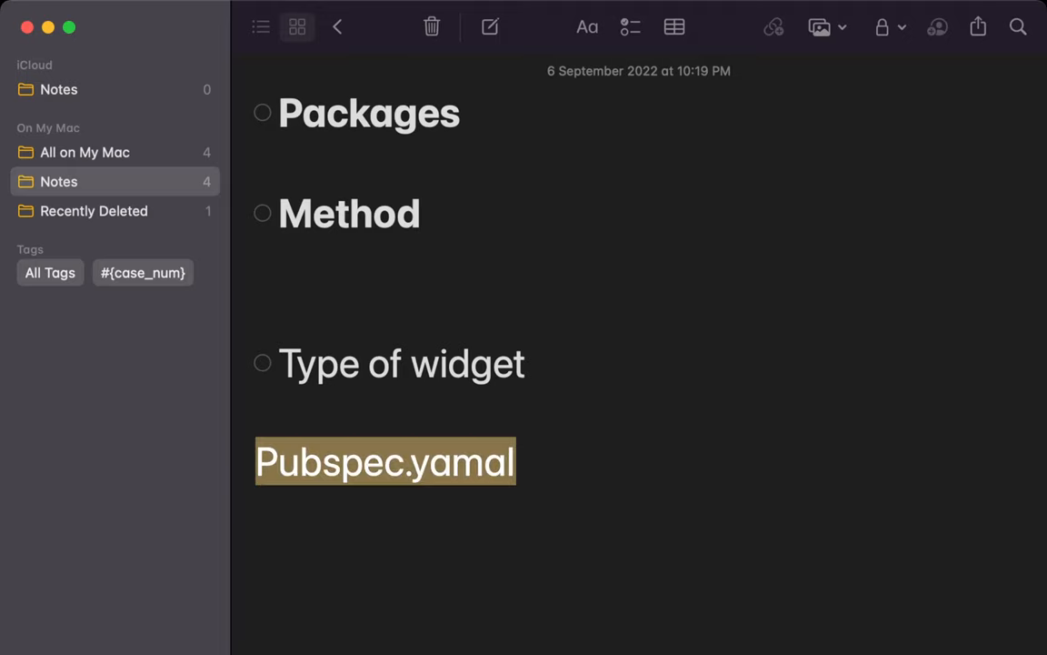